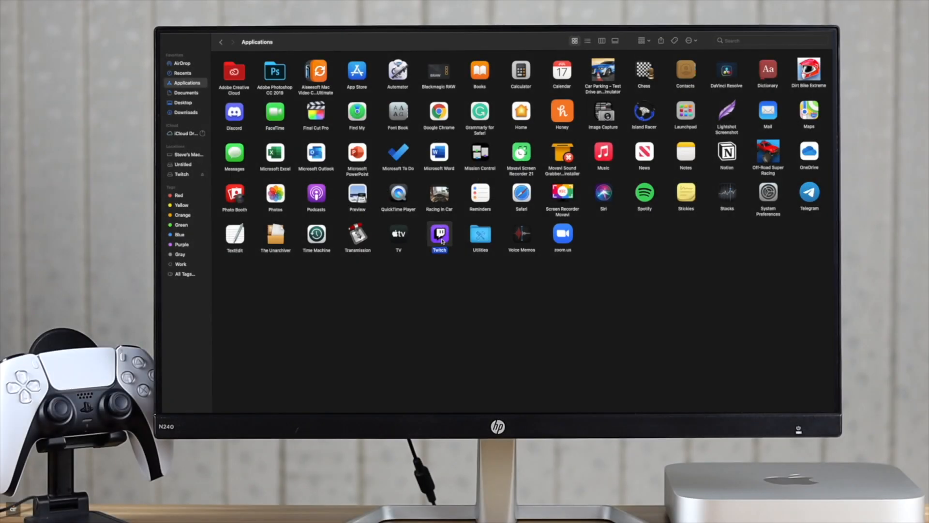
Preview the finished result: Twitch app in Applications alongside twitch.tv in Safari.
double_click(440, 237)
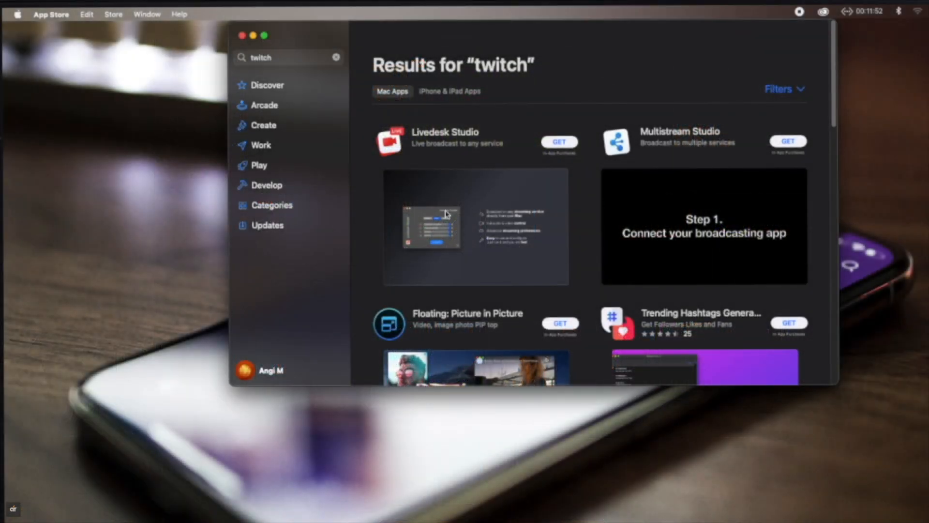
scroll("down", 3)
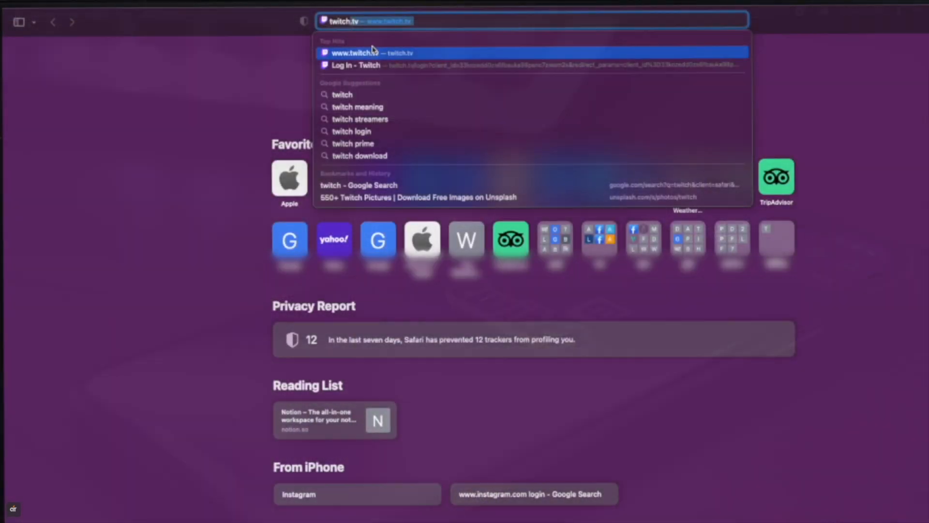
left_click(368, 52)
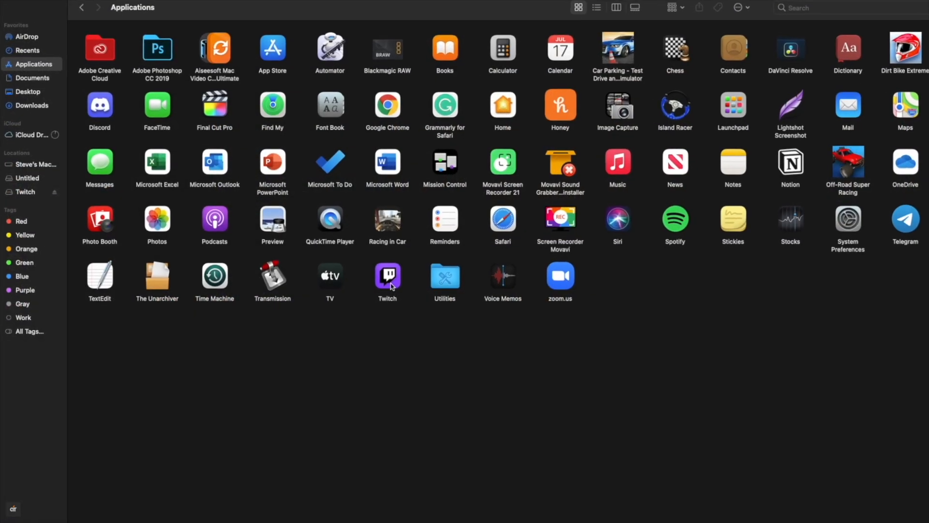
left_click(387, 274)
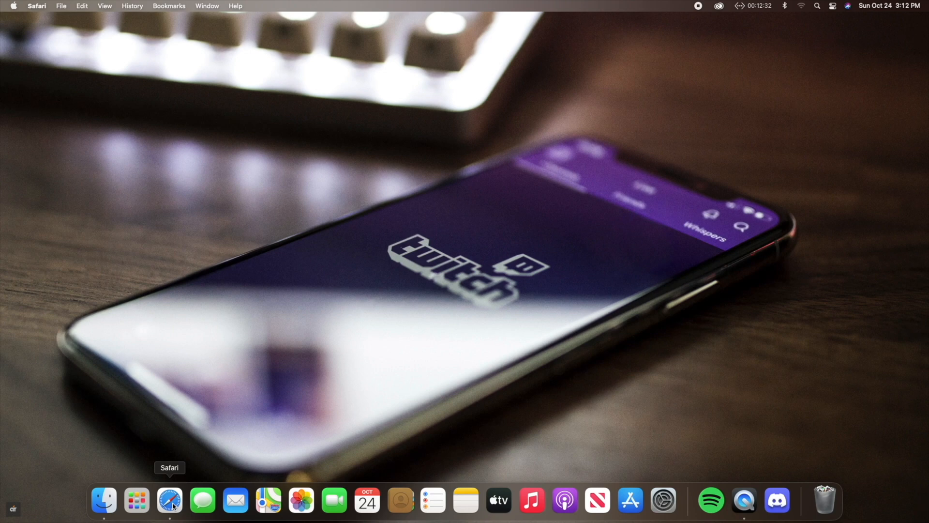
Launch Safari from the Dock and go to twitch.tv.
left_click(169, 500)
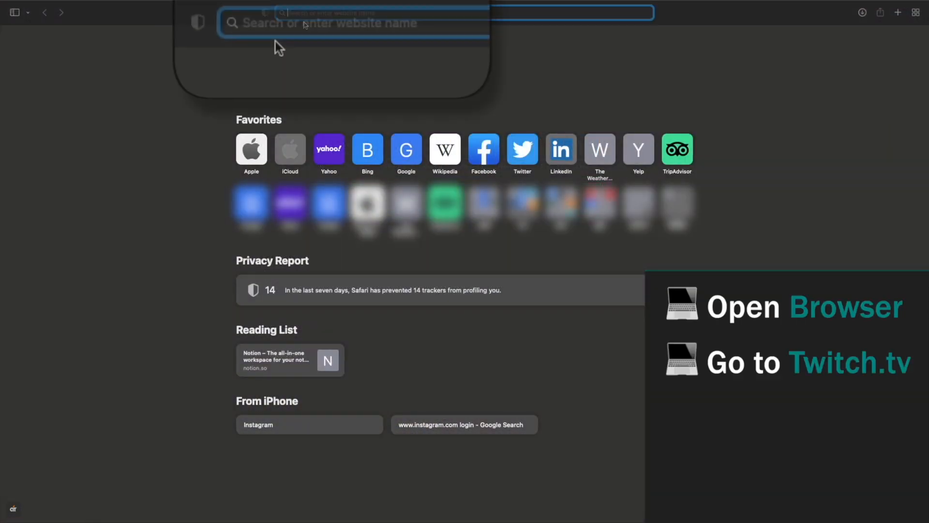
type("twitch.tv")
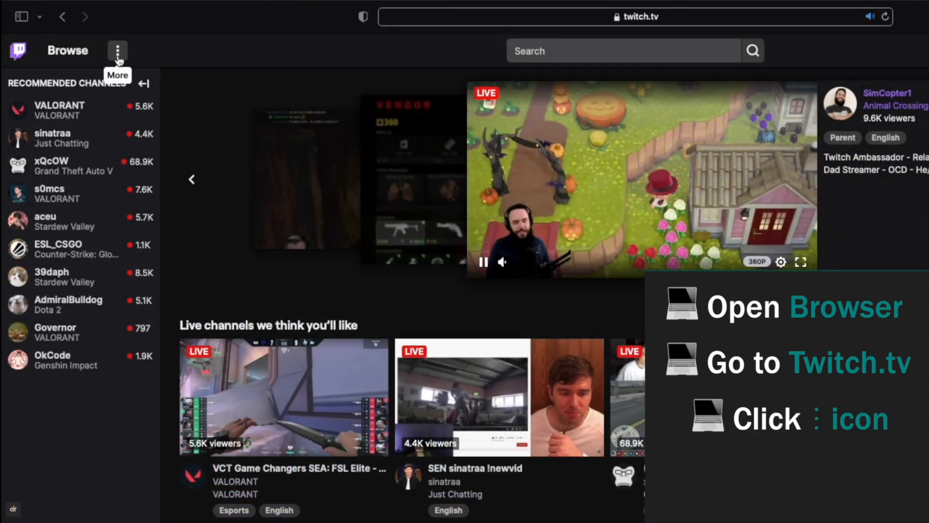
From the More menu's Download Apps page, start the Twitch for macOS download.
left_click(117, 51)
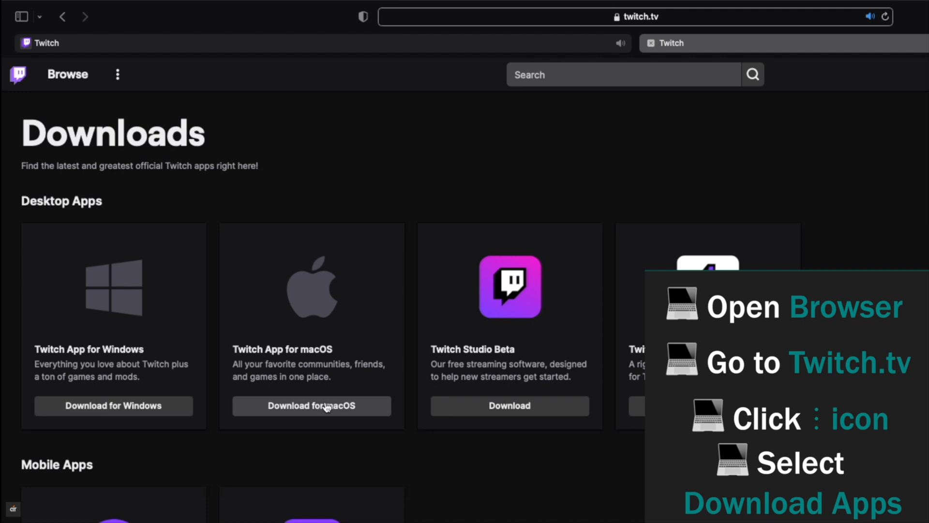
left_click(310, 406)
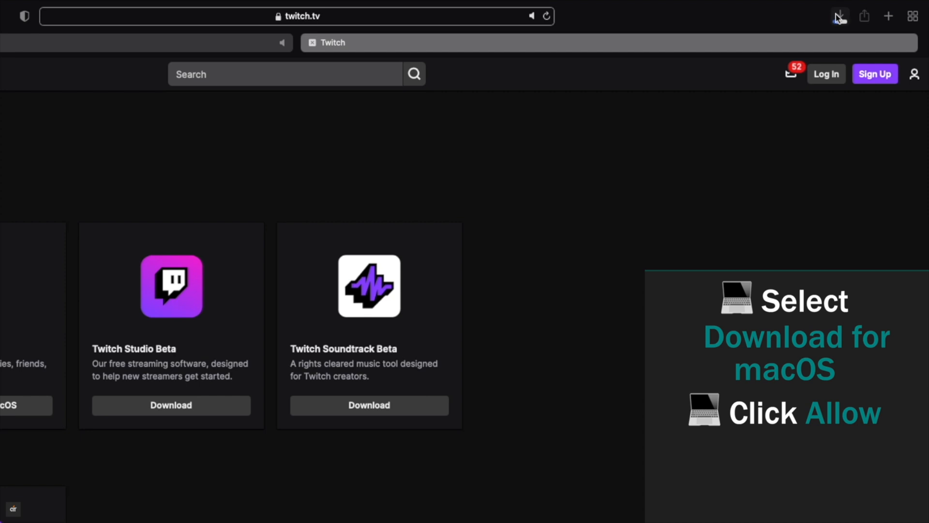
Open the completed Twitch.dmg from Safari's downloads list.
left_click(839, 17)
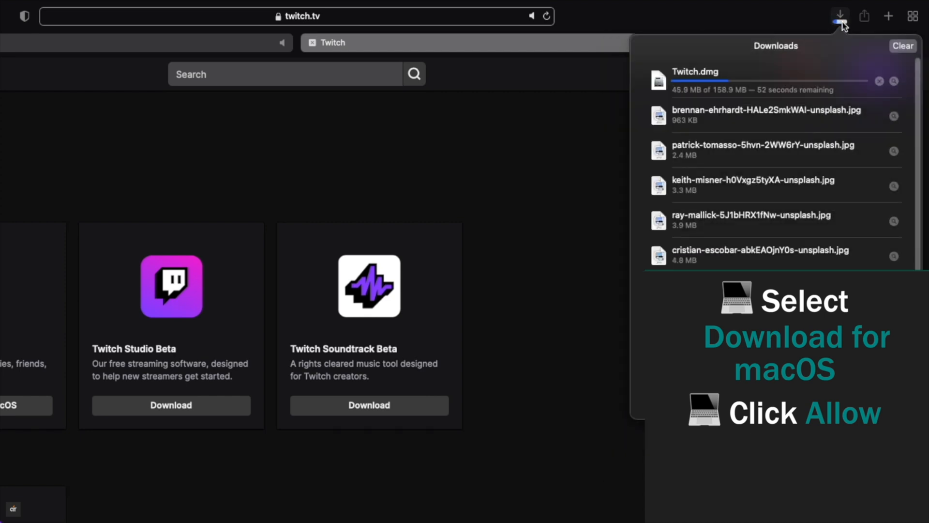
mouse_move(600, 68)
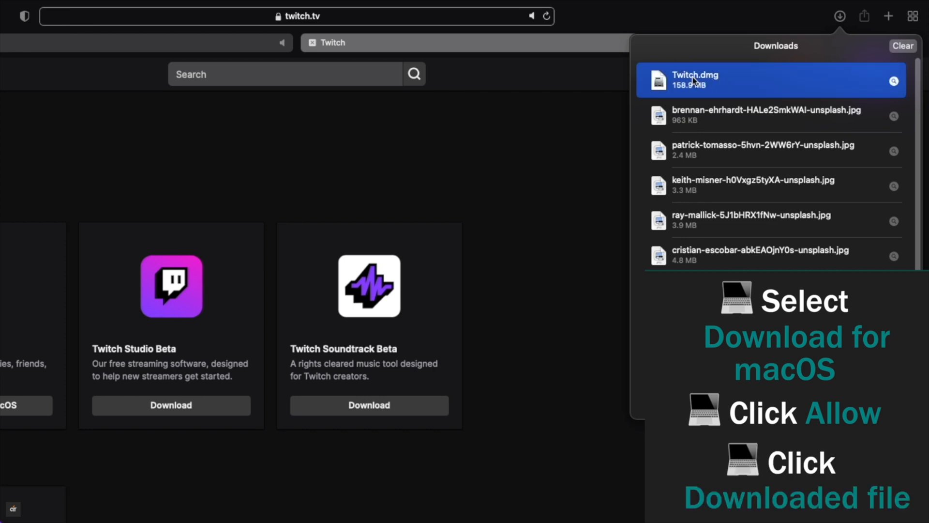
double_click(695, 81)
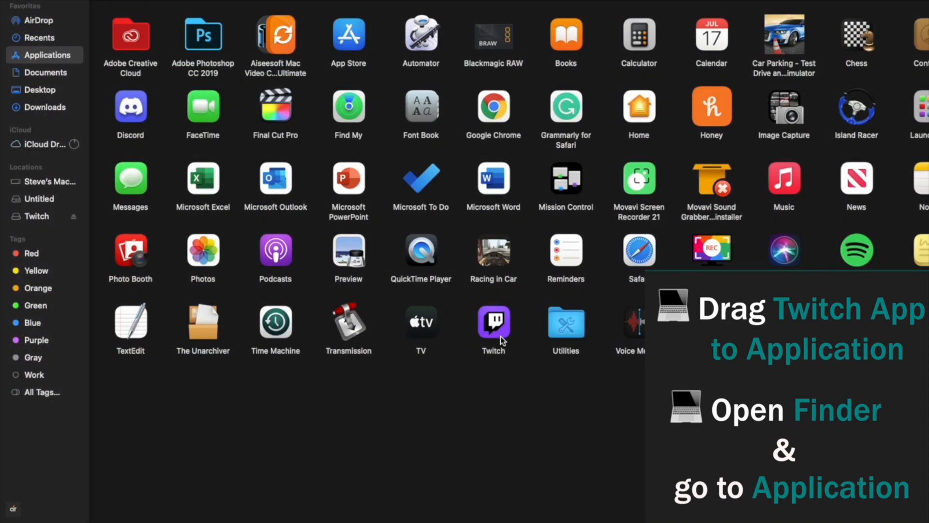
Launch Twitch from Applications and allow the internet-downloaded app to open.
left_click(492, 324)
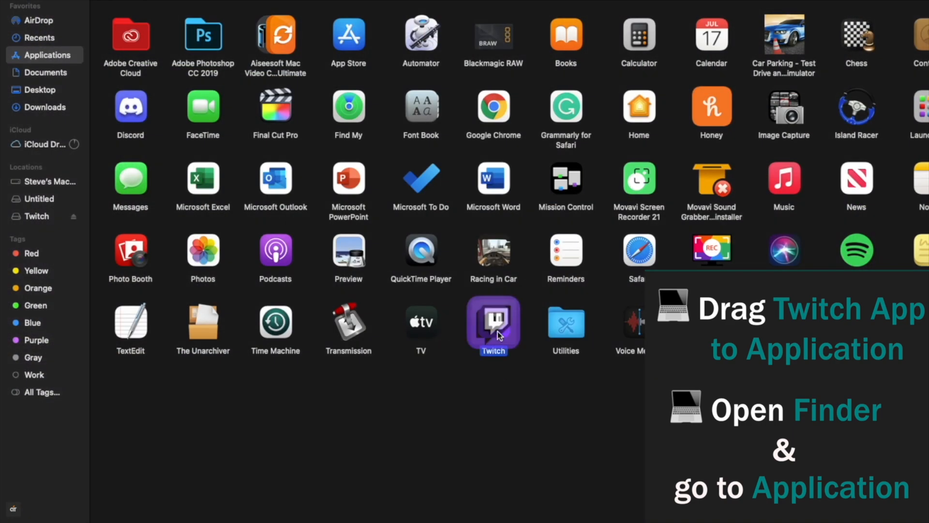
left_click(493, 324)
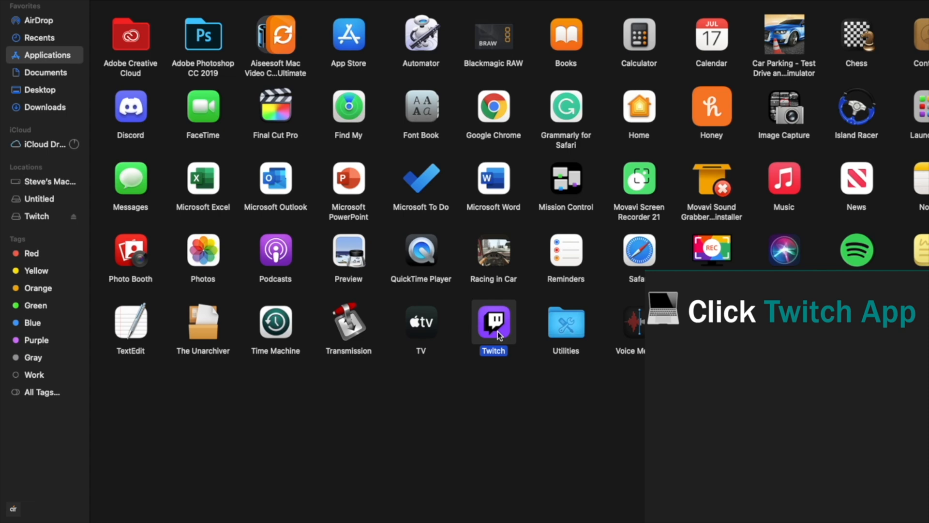
double_click(493, 323)
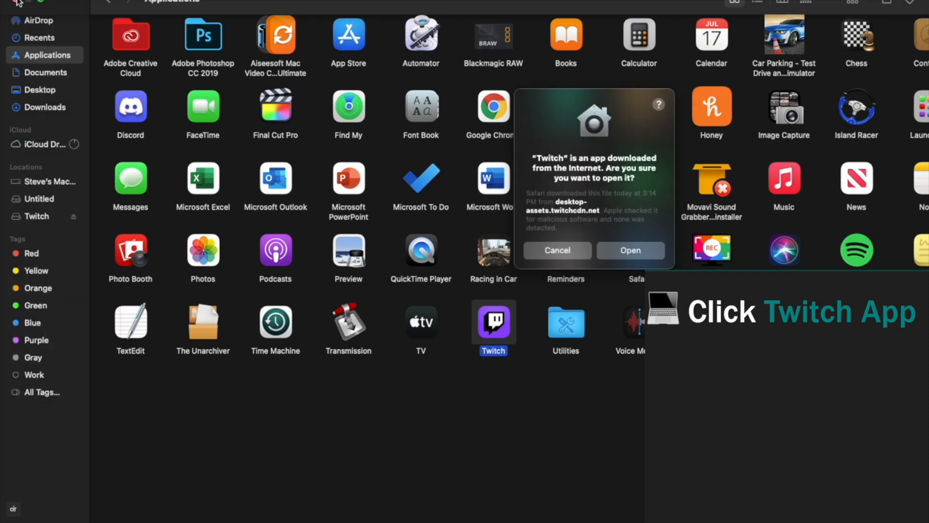
left_click(630, 250)
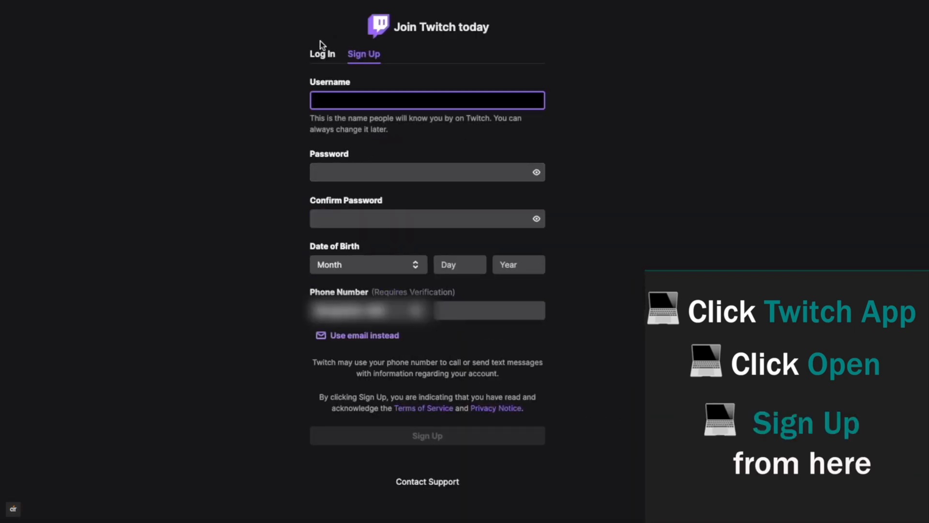
Log into the Twitch account with username and password, then show the account menu.
left_click(322, 53)
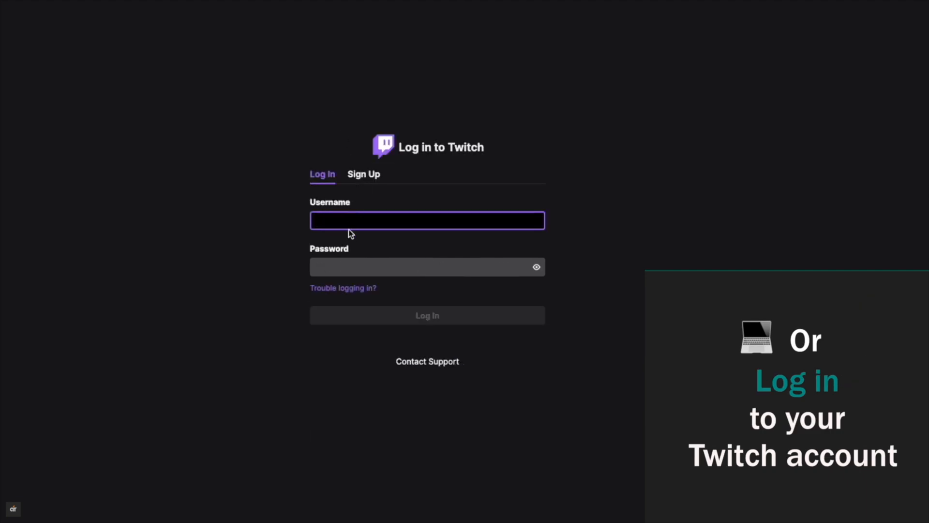
left_click(427, 315)
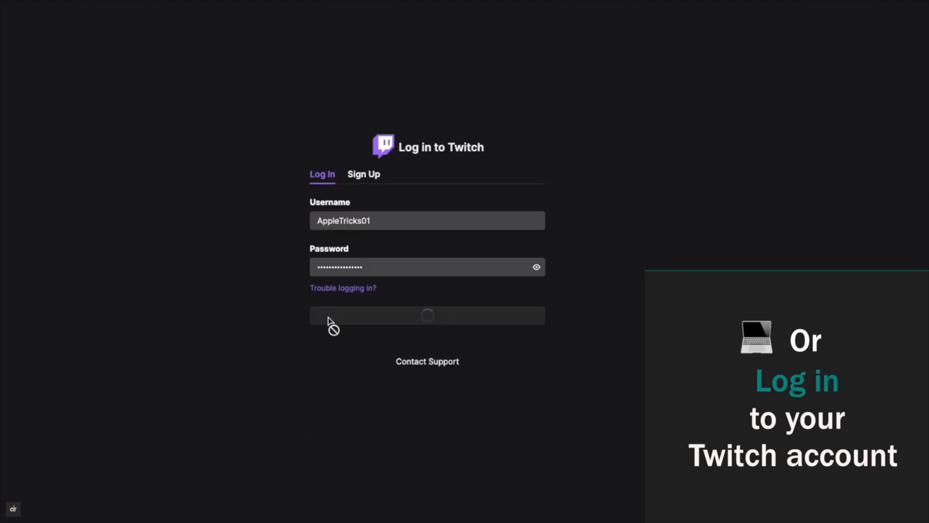
left_click(427, 315)
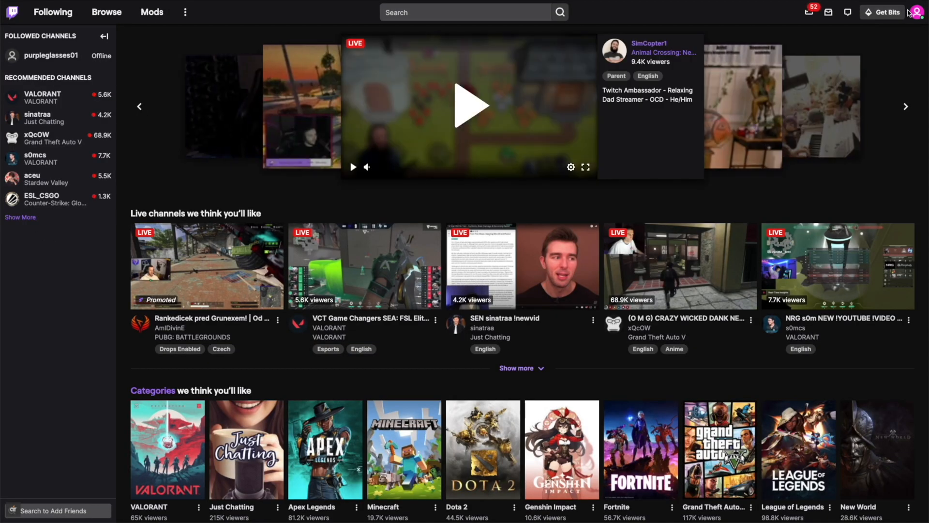
left_click(919, 12)
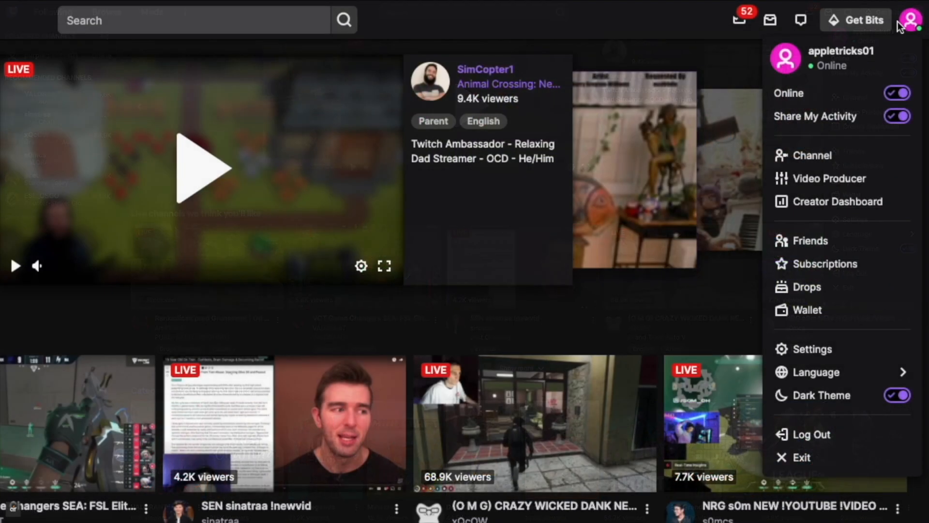